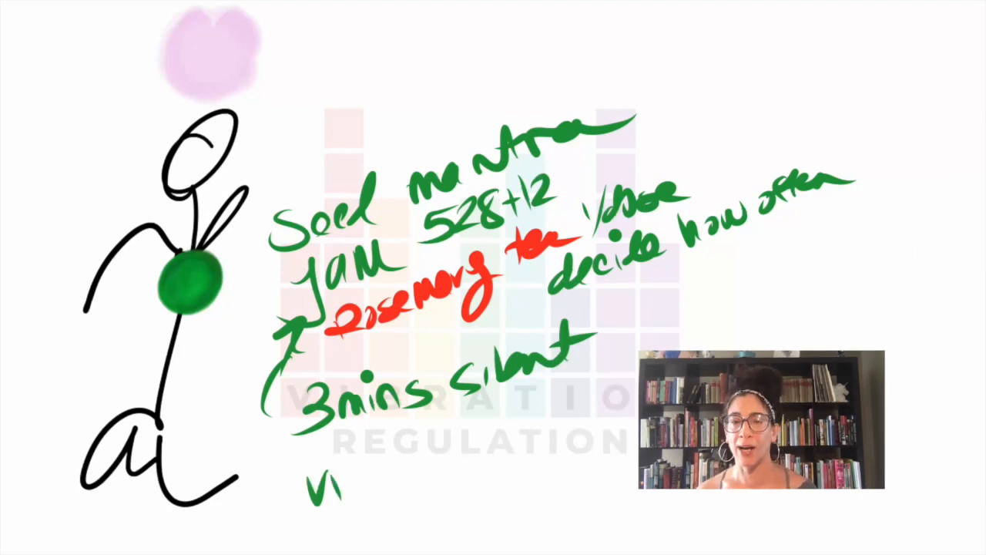
text(s)
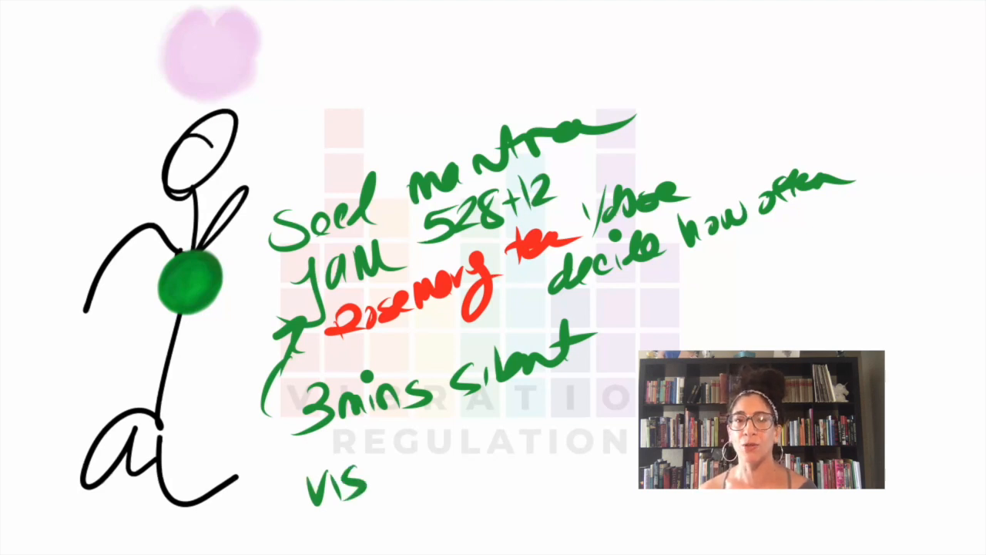
text(u)
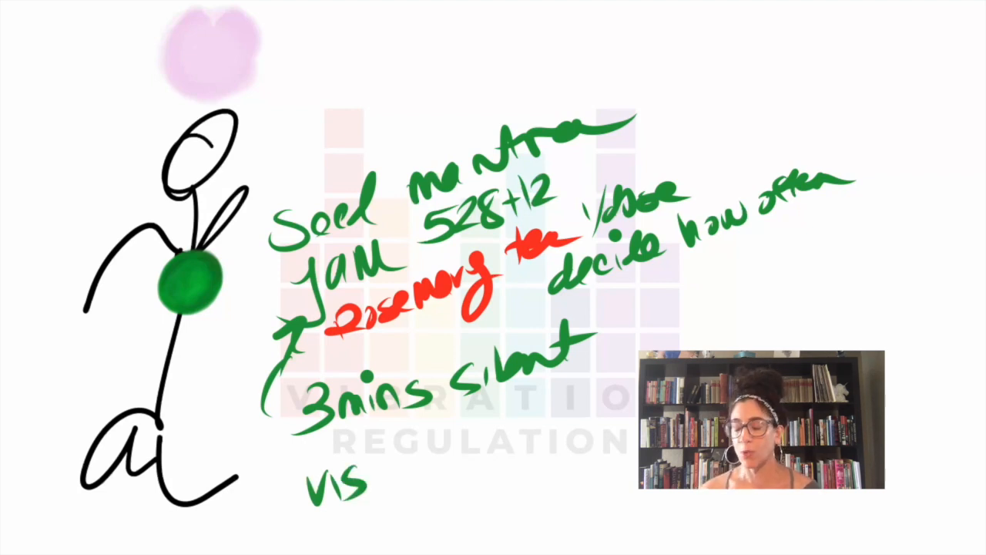
text(u)
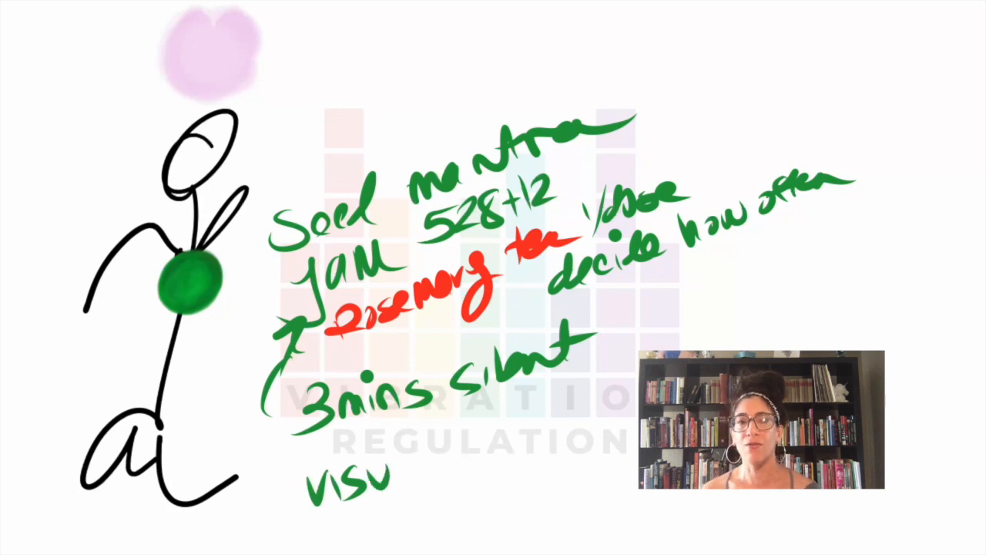